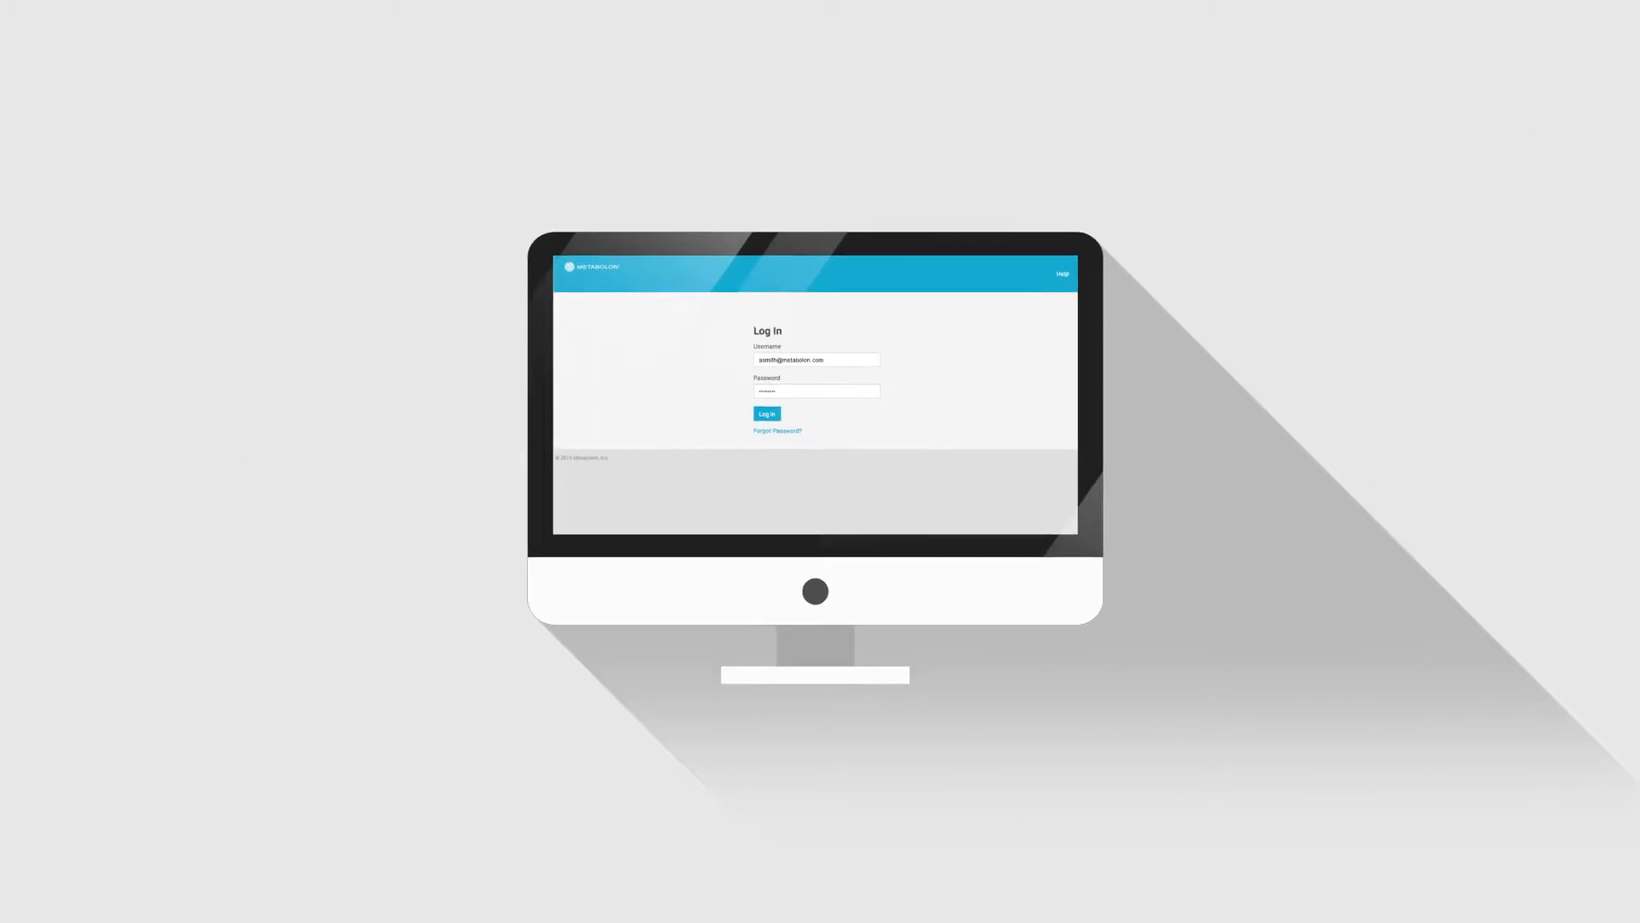
# Sign in and open reports for the Multidose Drug Treatment study
pyautogui.click(765, 414)
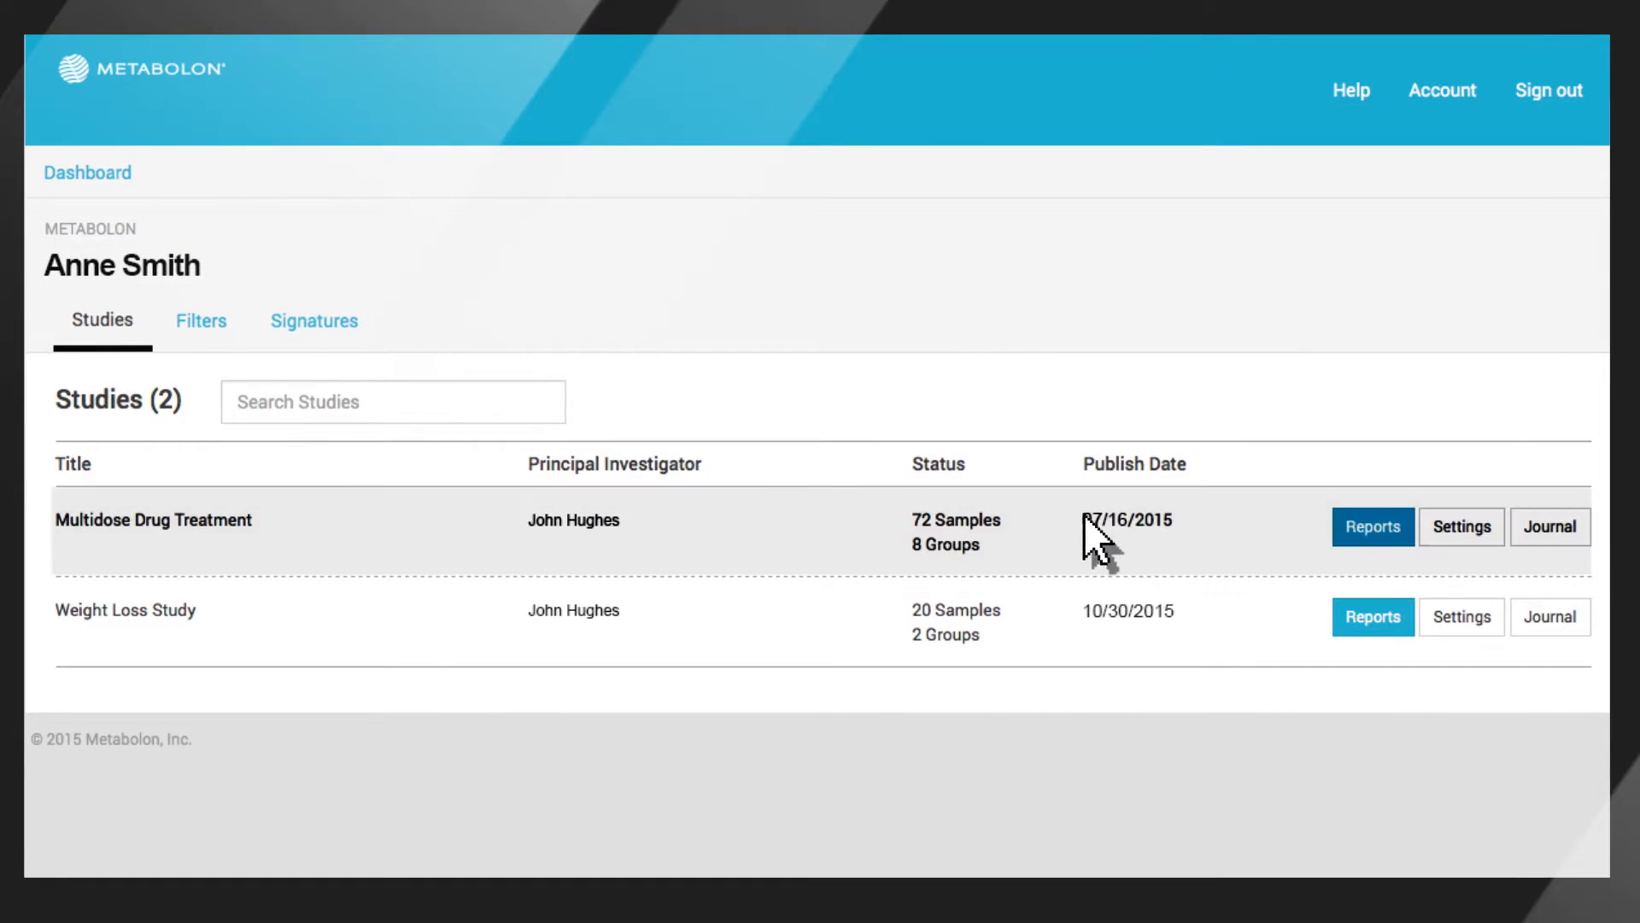
pyautogui.click(1373, 526)
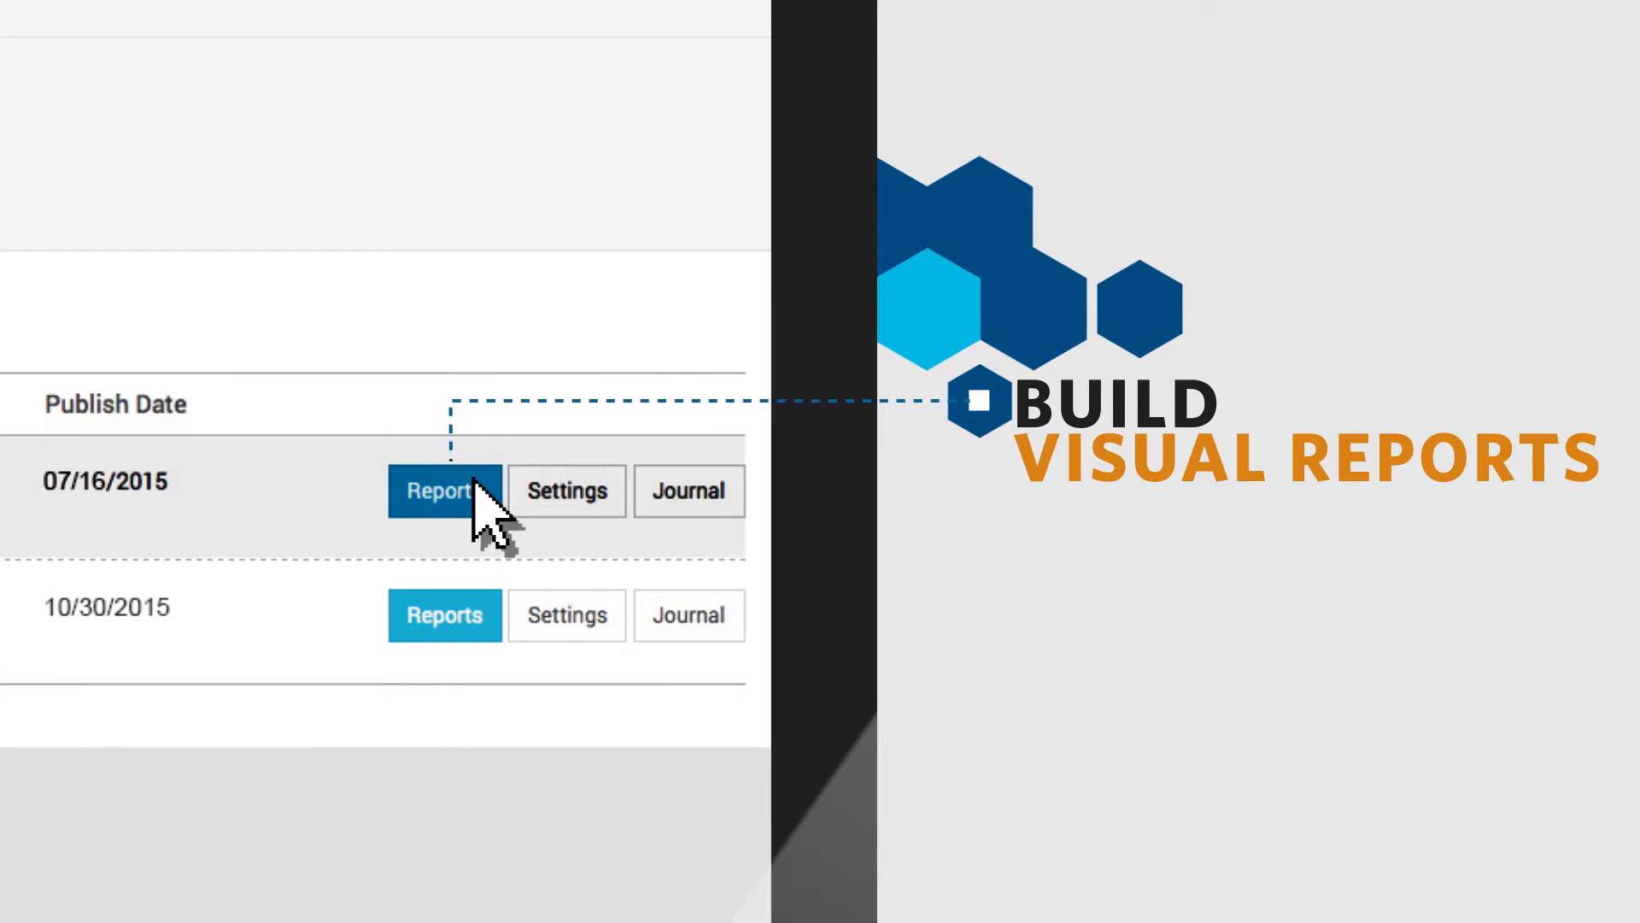
pyautogui.click(438, 490)
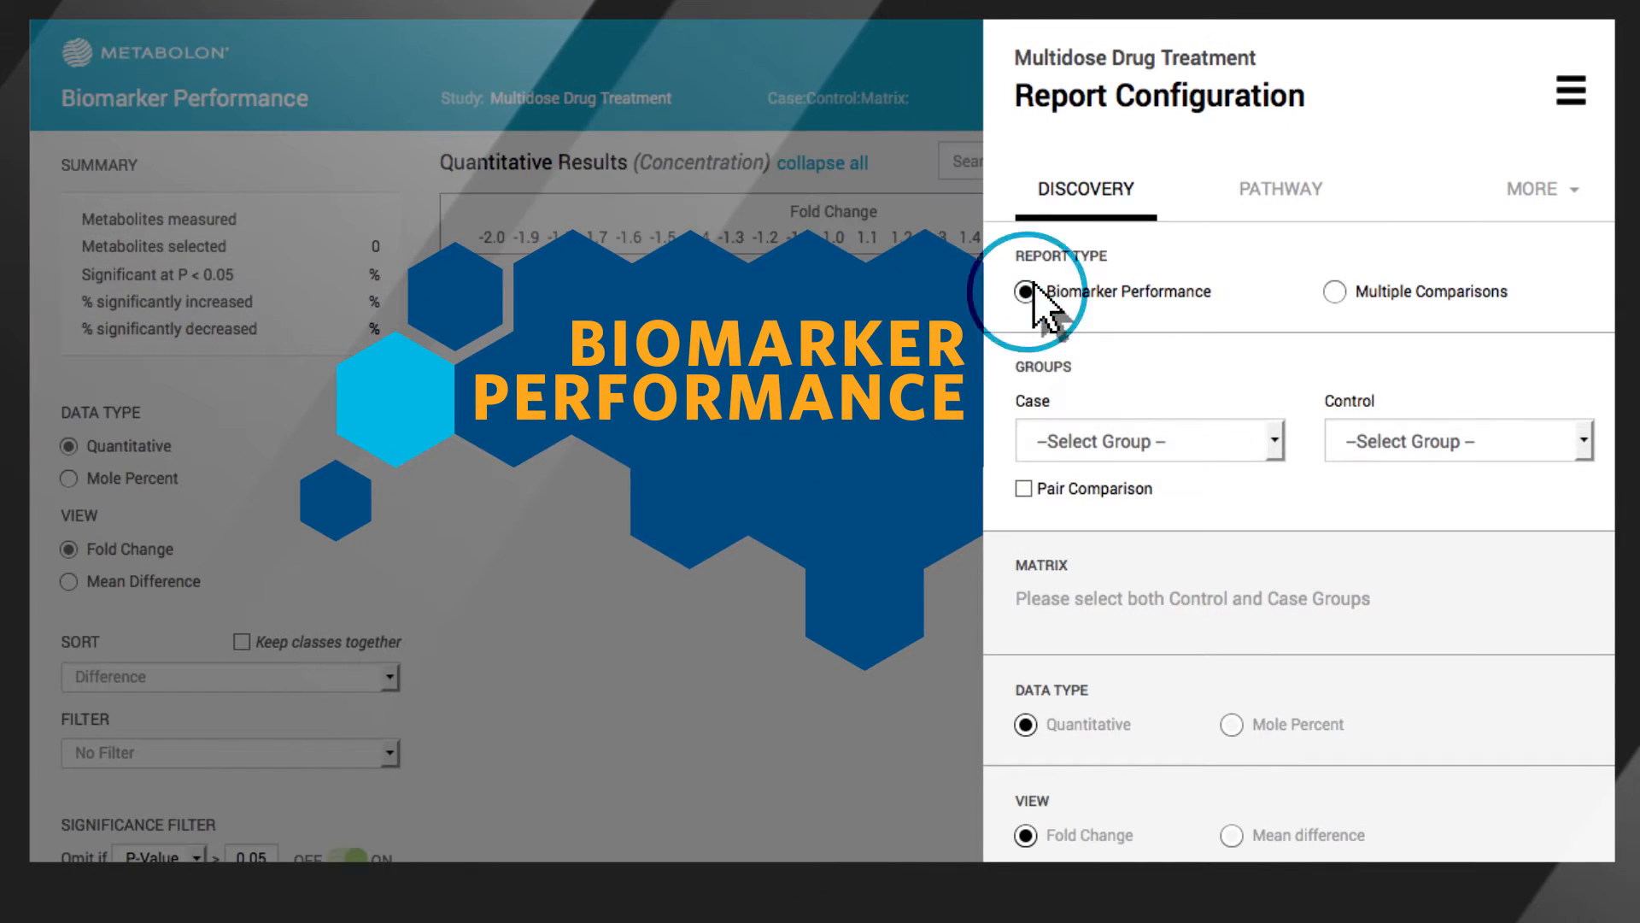
# Set High Dose_Post as the case group and pick a control group
pyautogui.click(1147, 439)
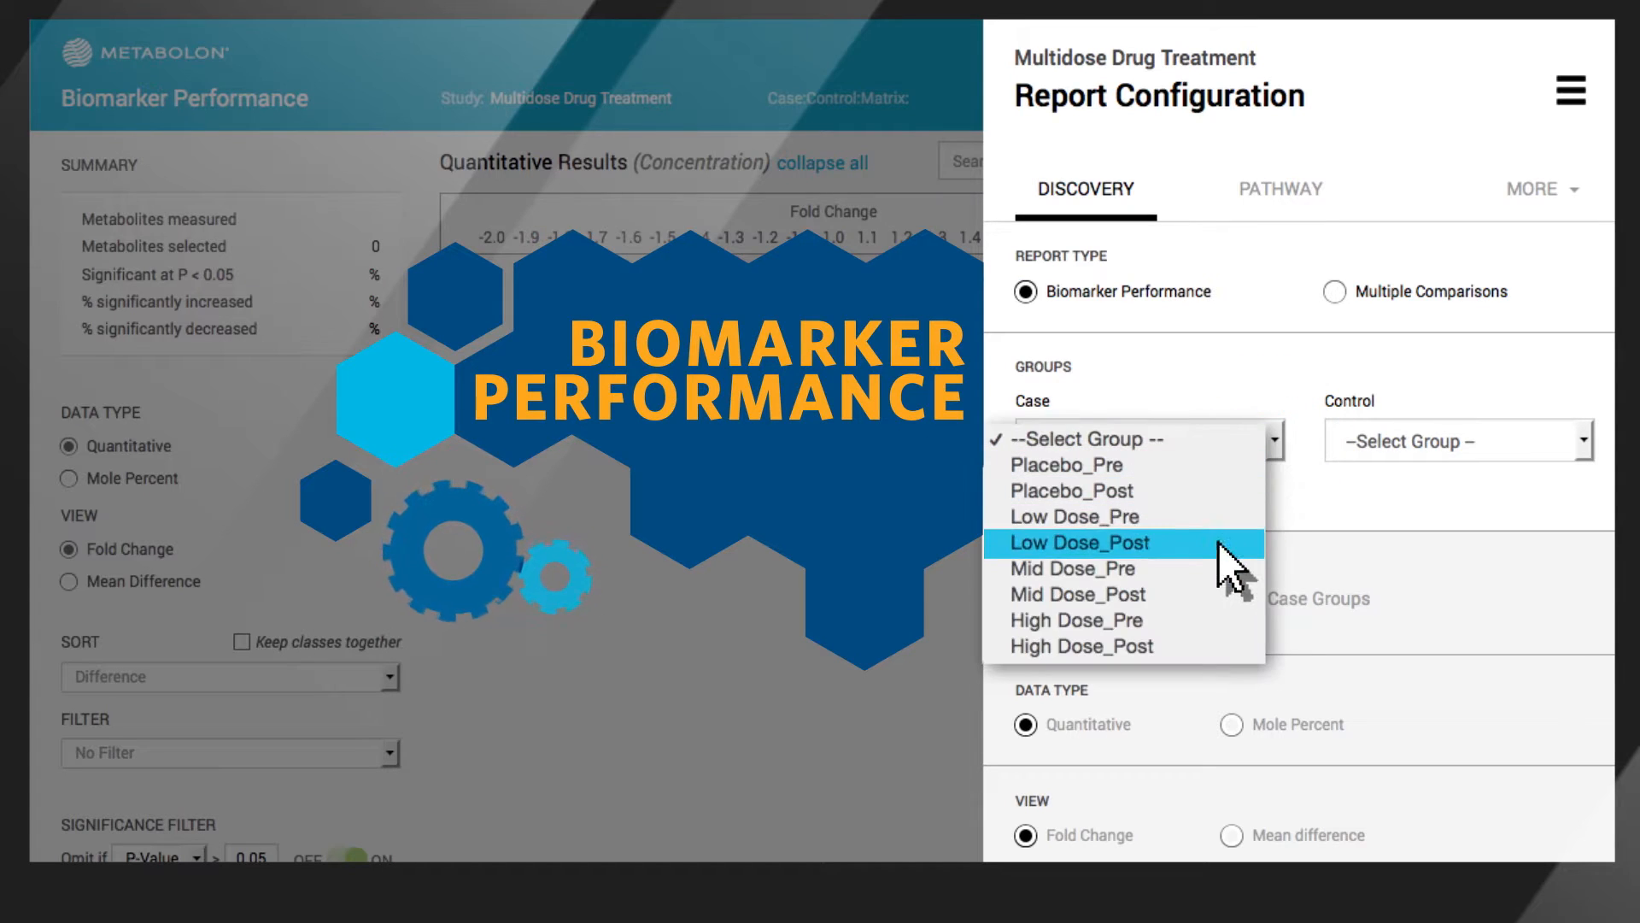
pyautogui.click(1082, 646)
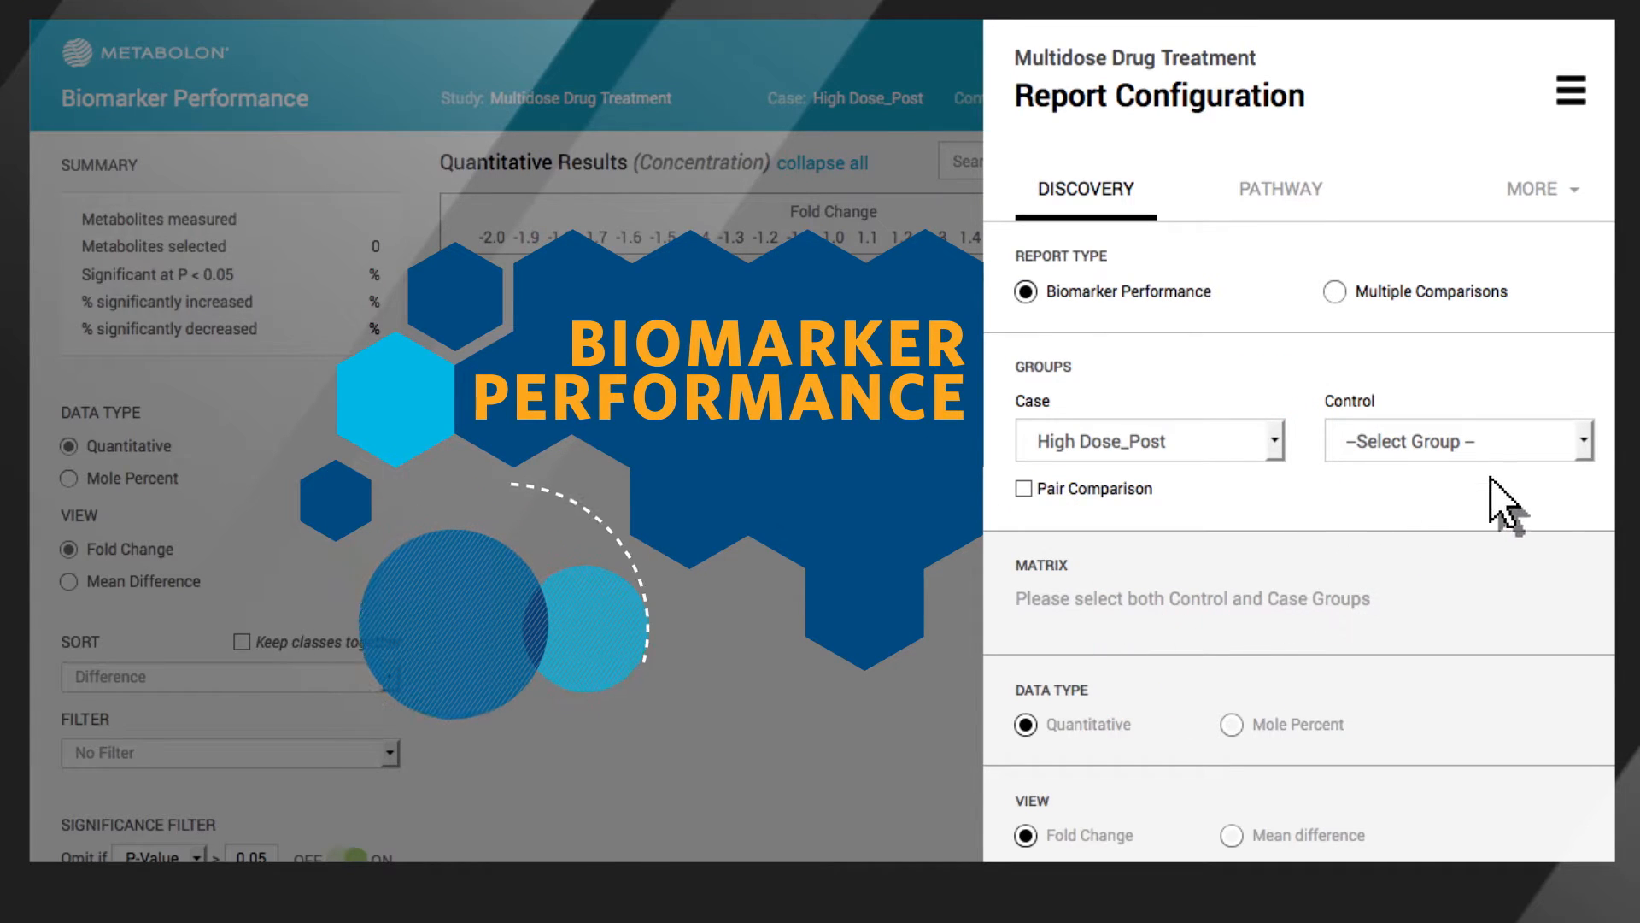
pyautogui.click(1458, 441)
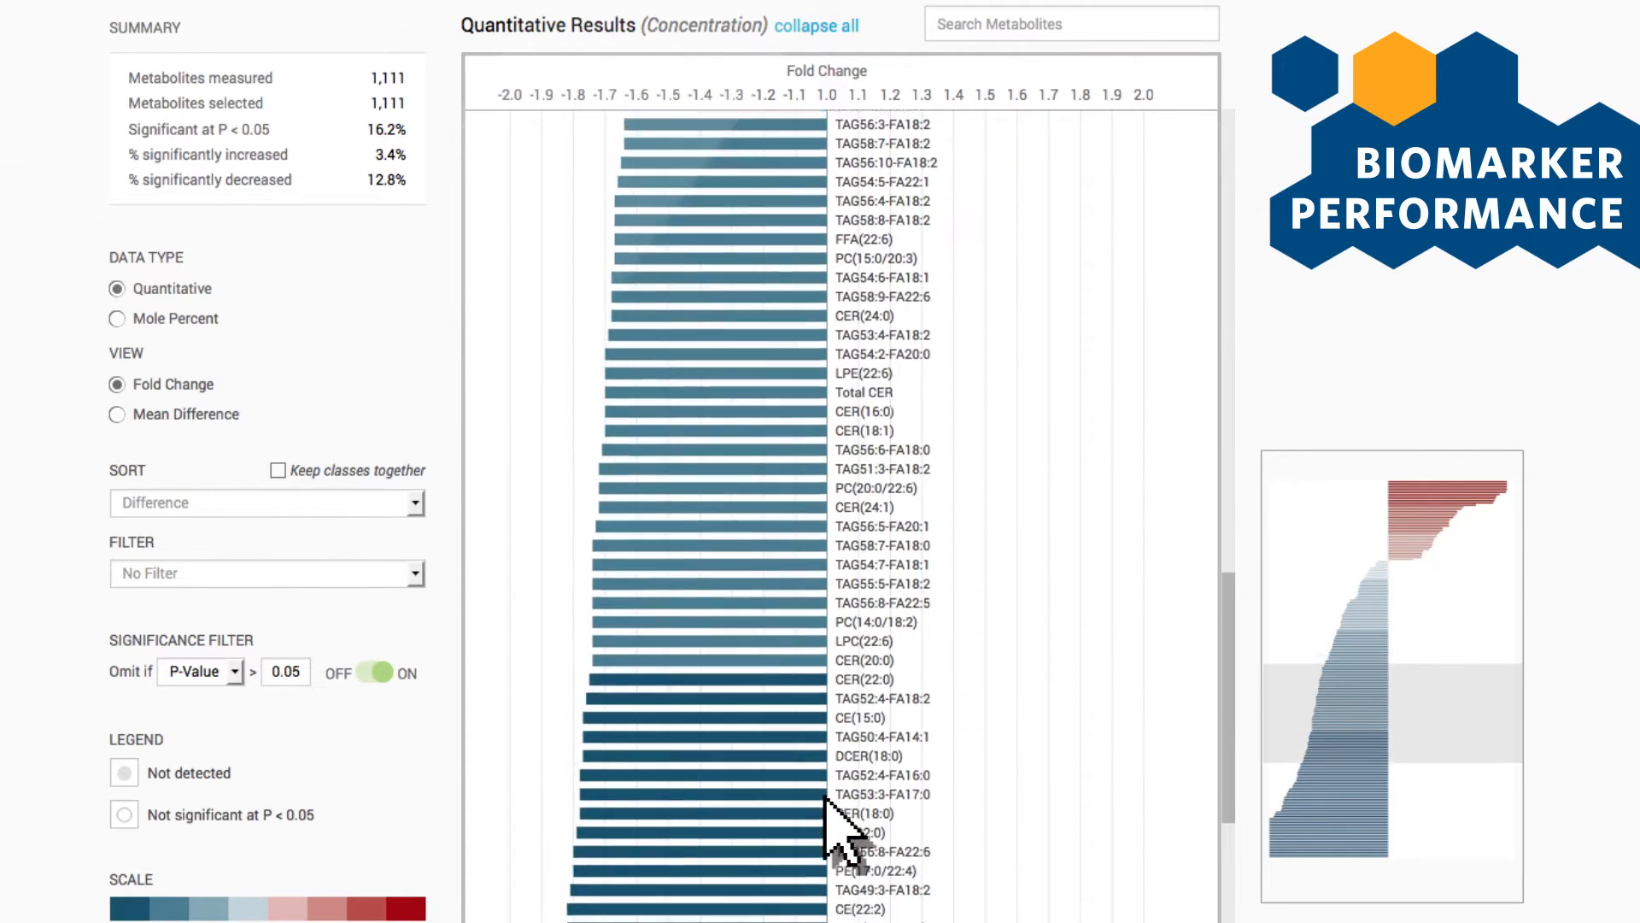
# Scroll through the fold-change results and set the Scale Factor slider to 4
pyautogui.scroll(-3)
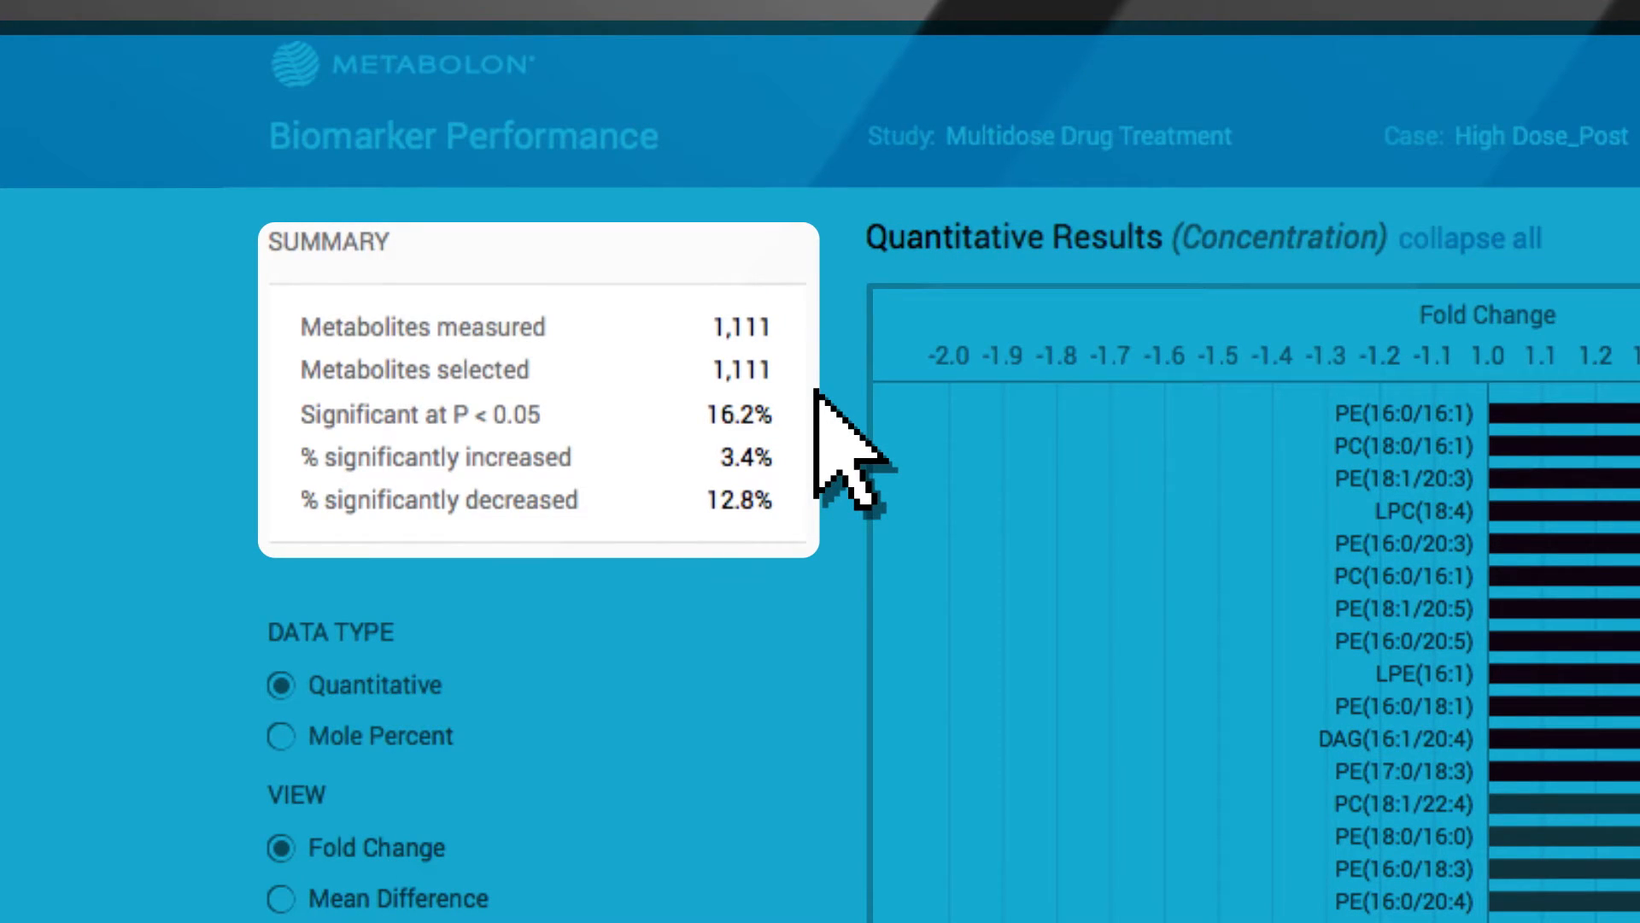
pyautogui.scroll(-3)
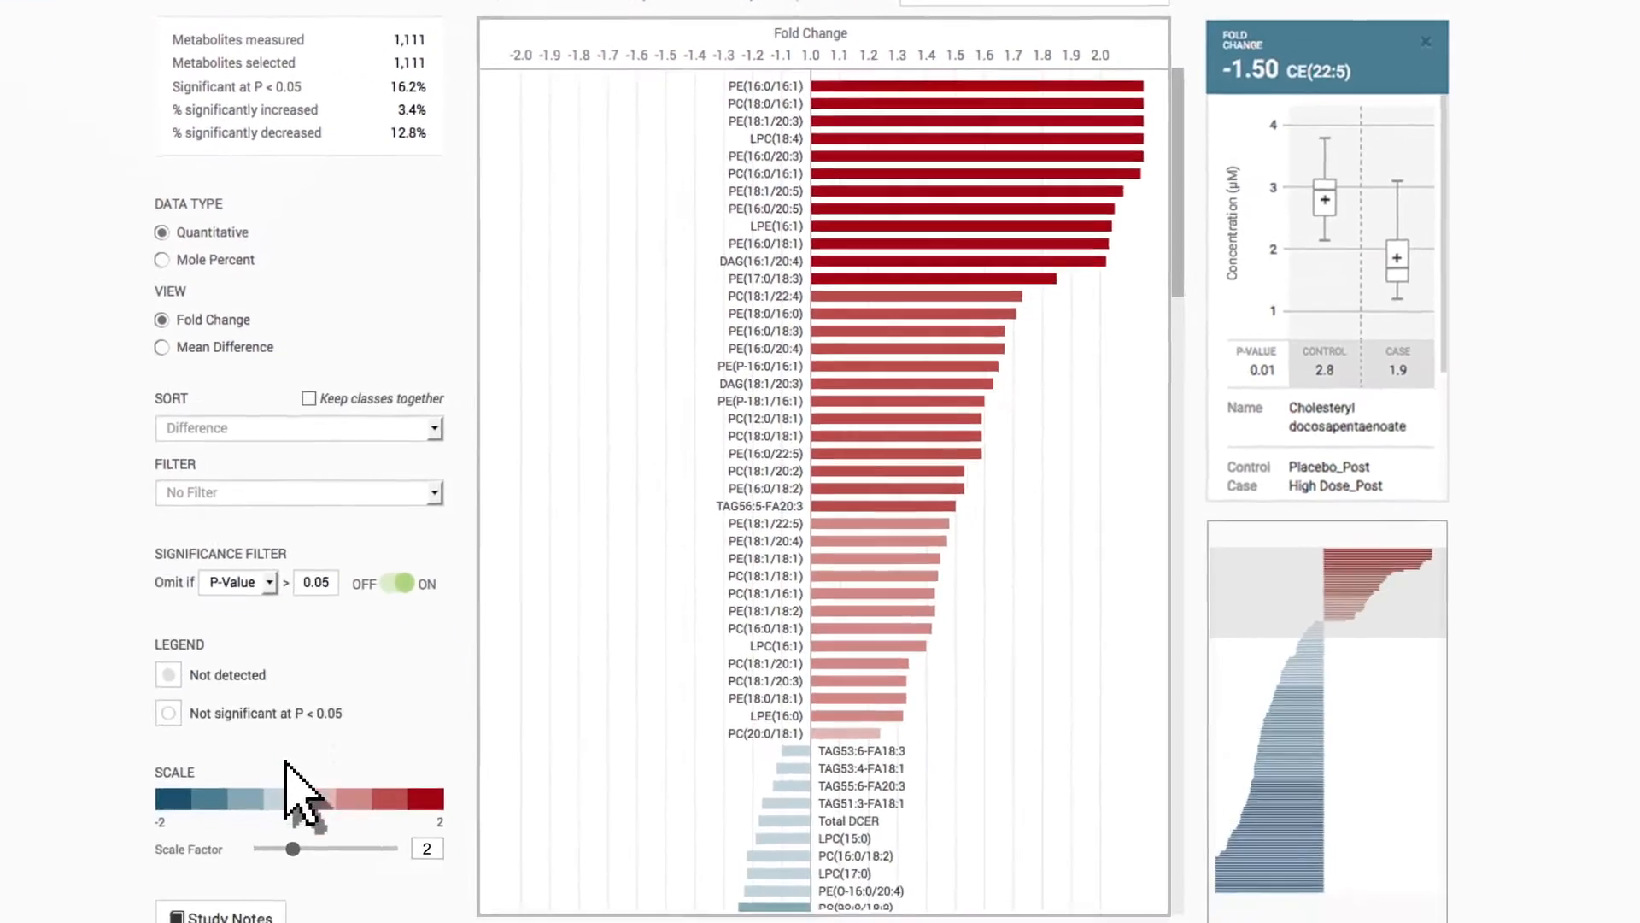
pyautogui.moveTo(292, 847); pyautogui.dragTo(378, 832)
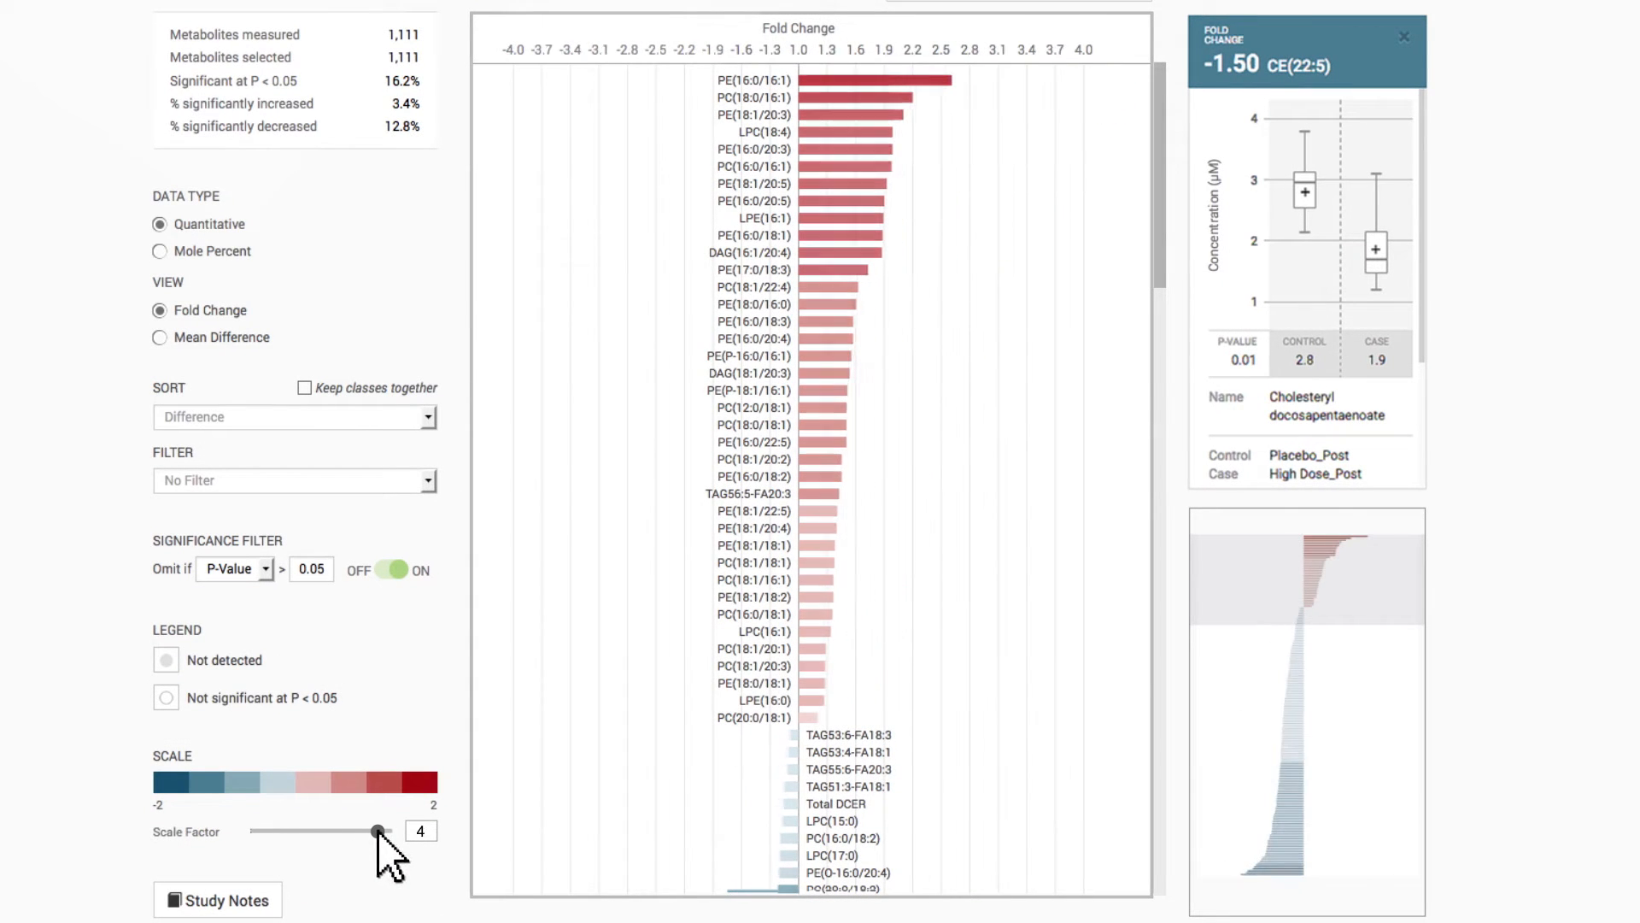
pyautogui.moveTo(378, 830); pyautogui.dragTo(353, 830)
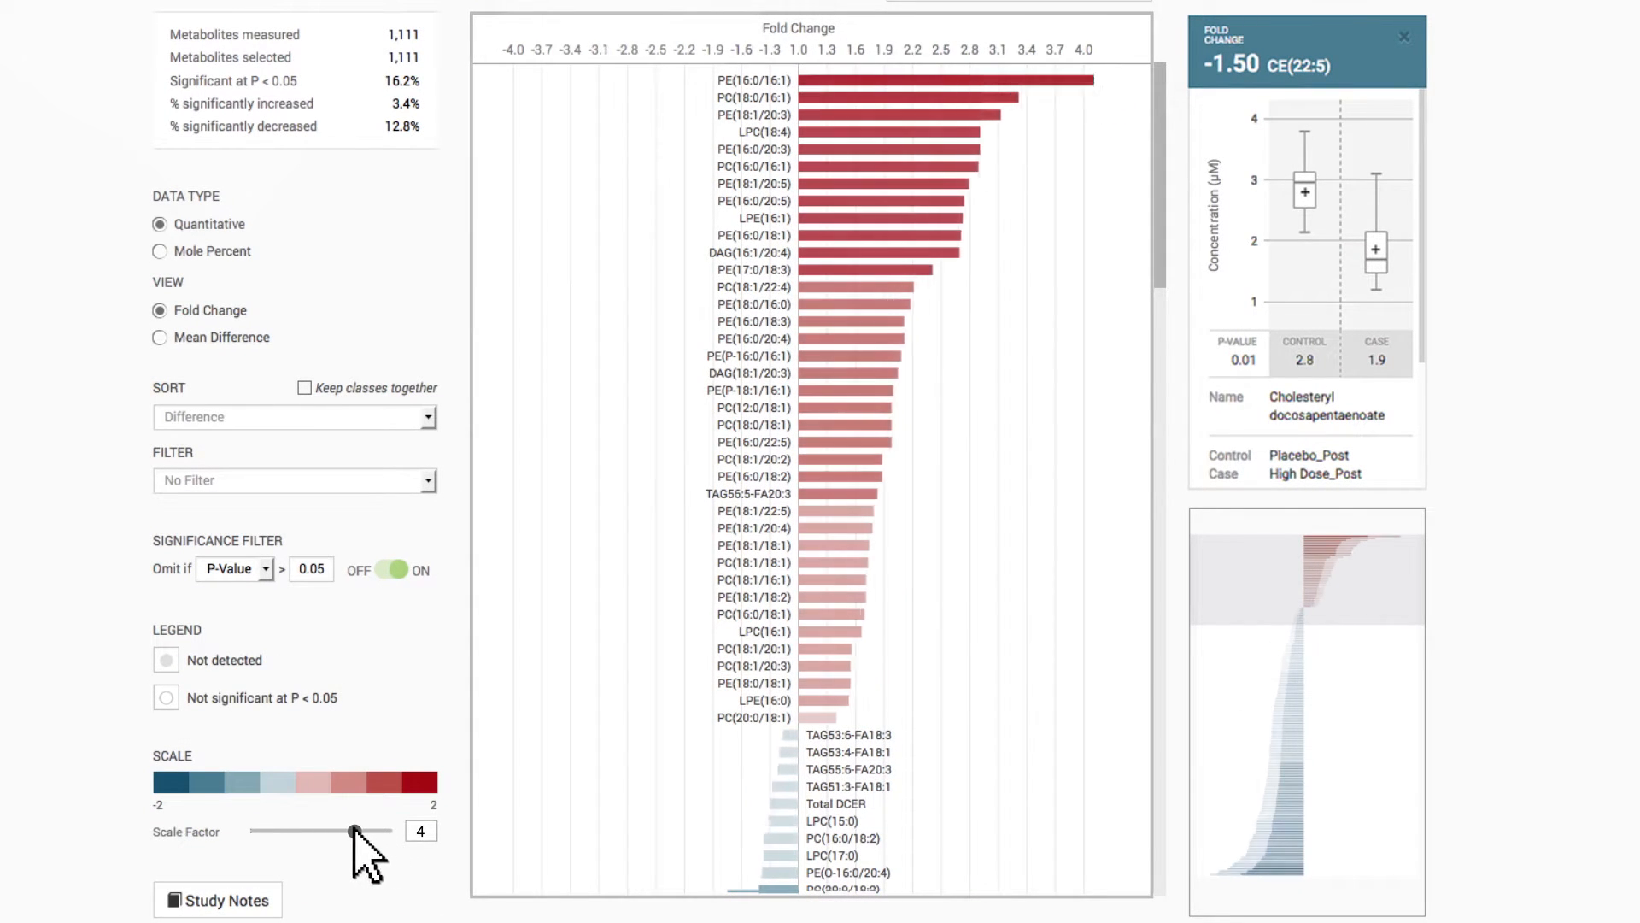
pyautogui.moveTo(354, 831); pyautogui.dragTo(252, 830)
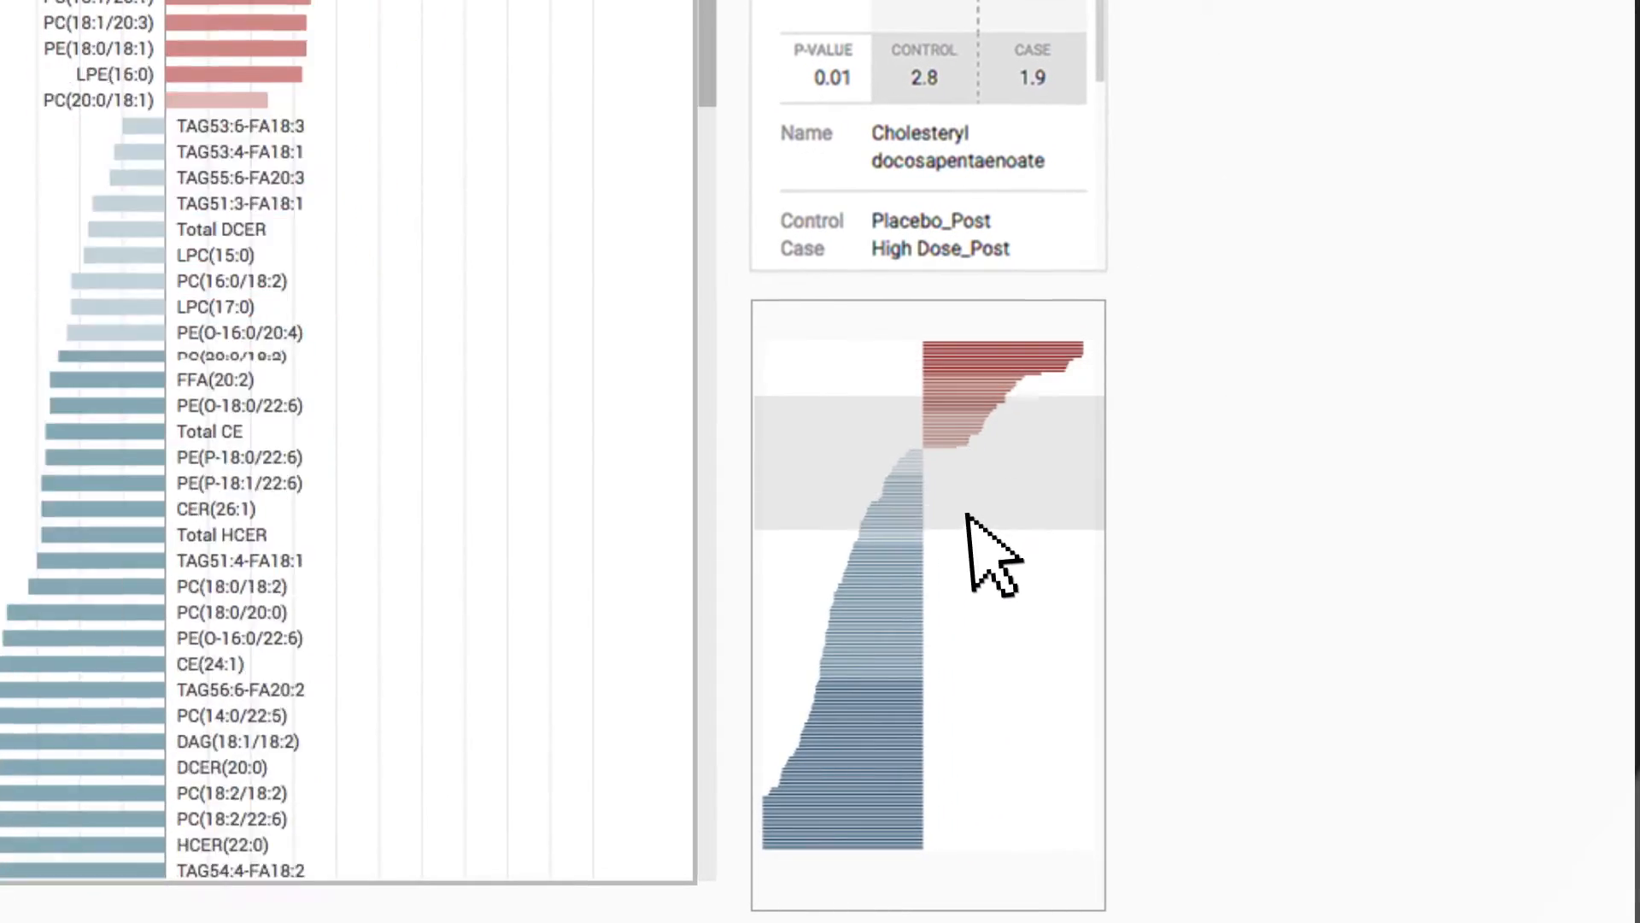
pyautogui.scroll(-3)
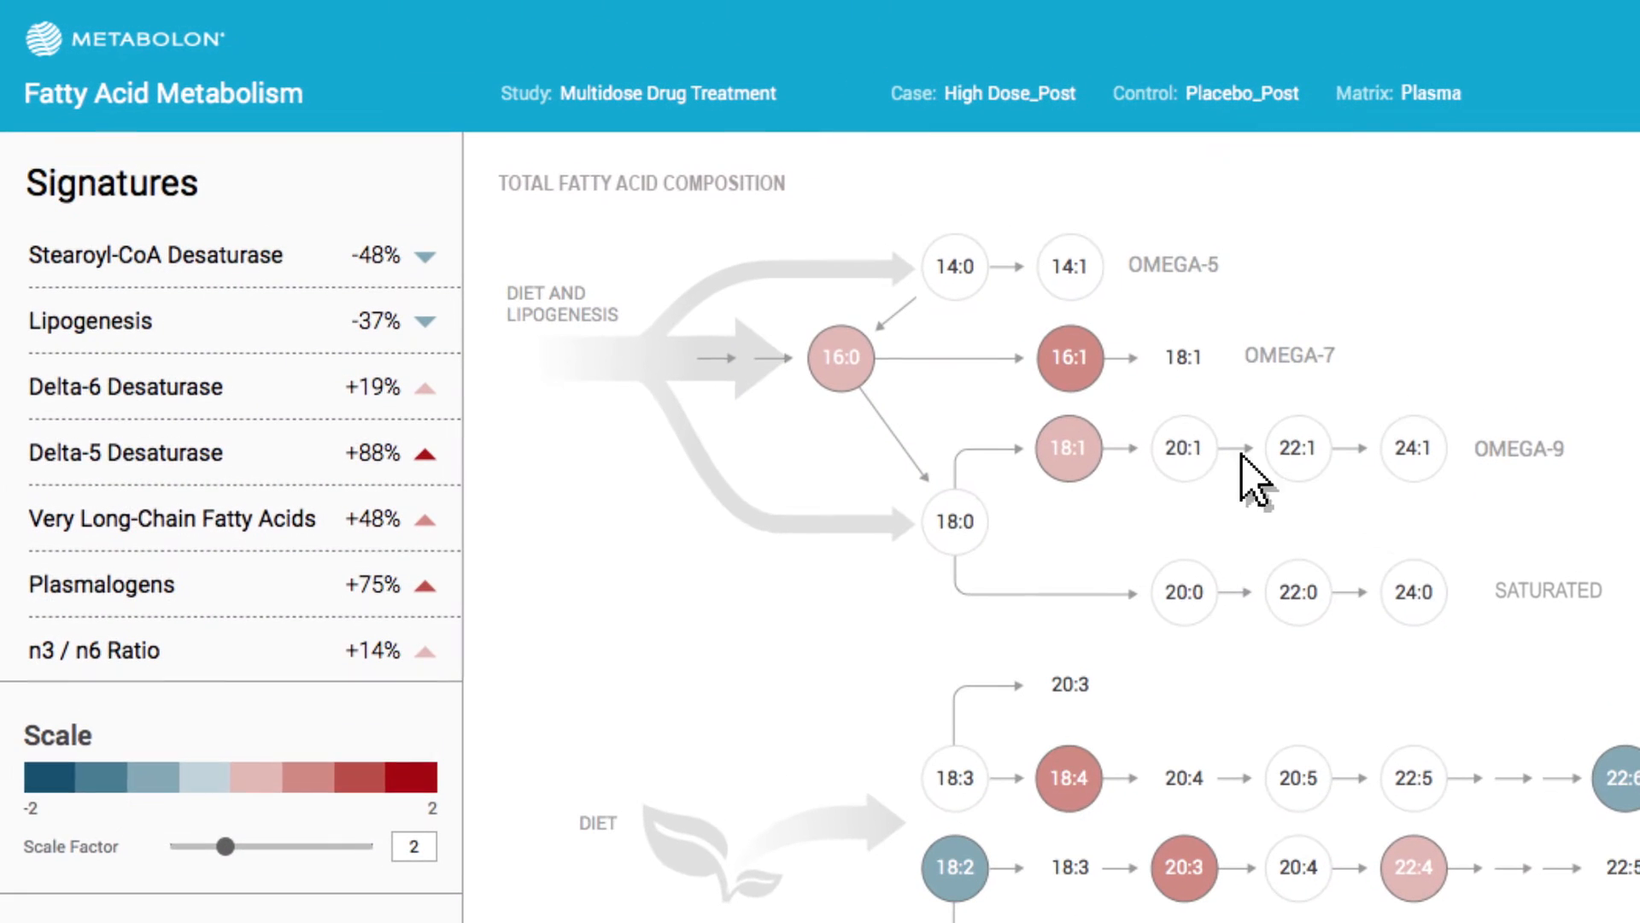
# View the 16:0 palmitic acid details (fold change 1.06, p = 0.03) on the map
pyautogui.click(839, 358)
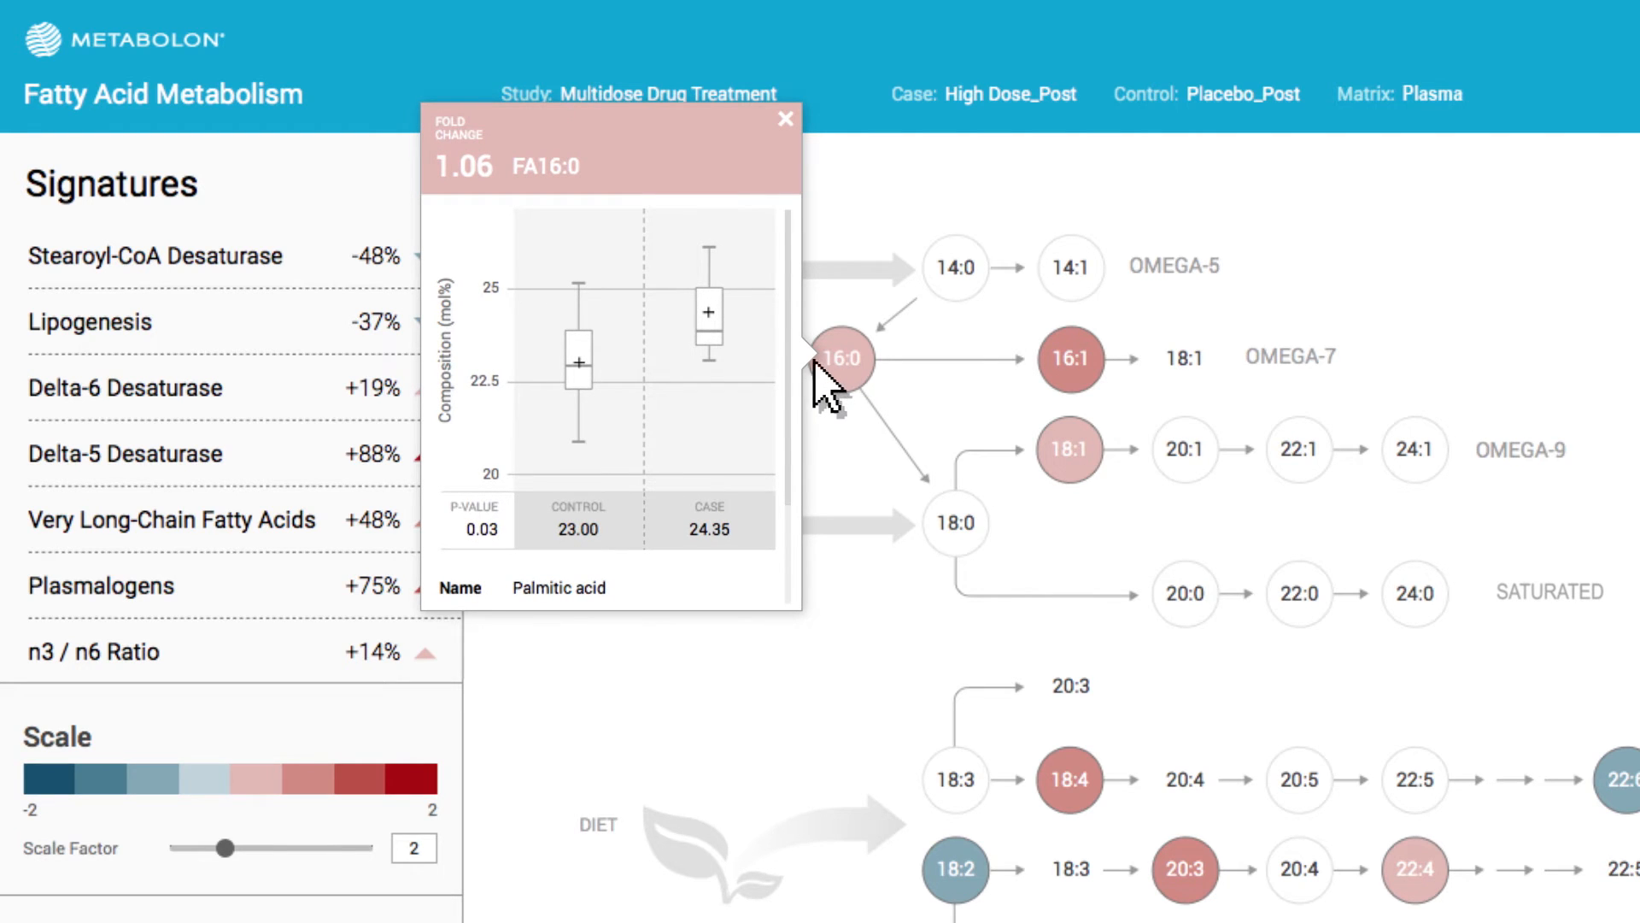
pyautogui.scroll(-3)
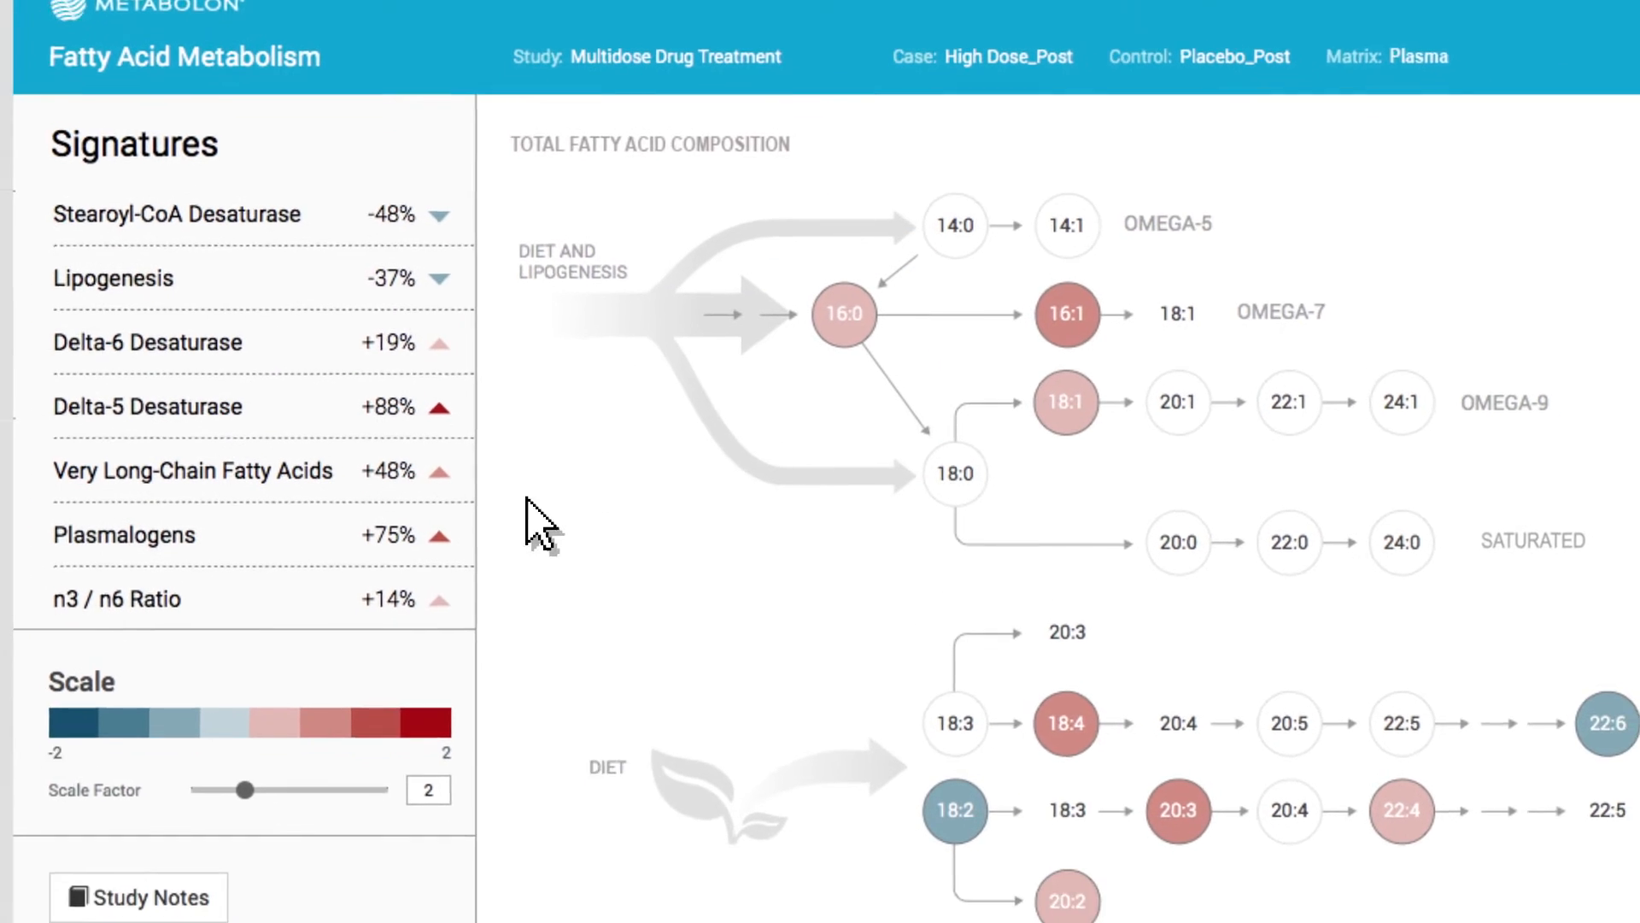
# Publish the Fatty Acid Synthesis note: 'Increased concentration of 16:0 following drug treatment'
pyautogui.click(137, 896)
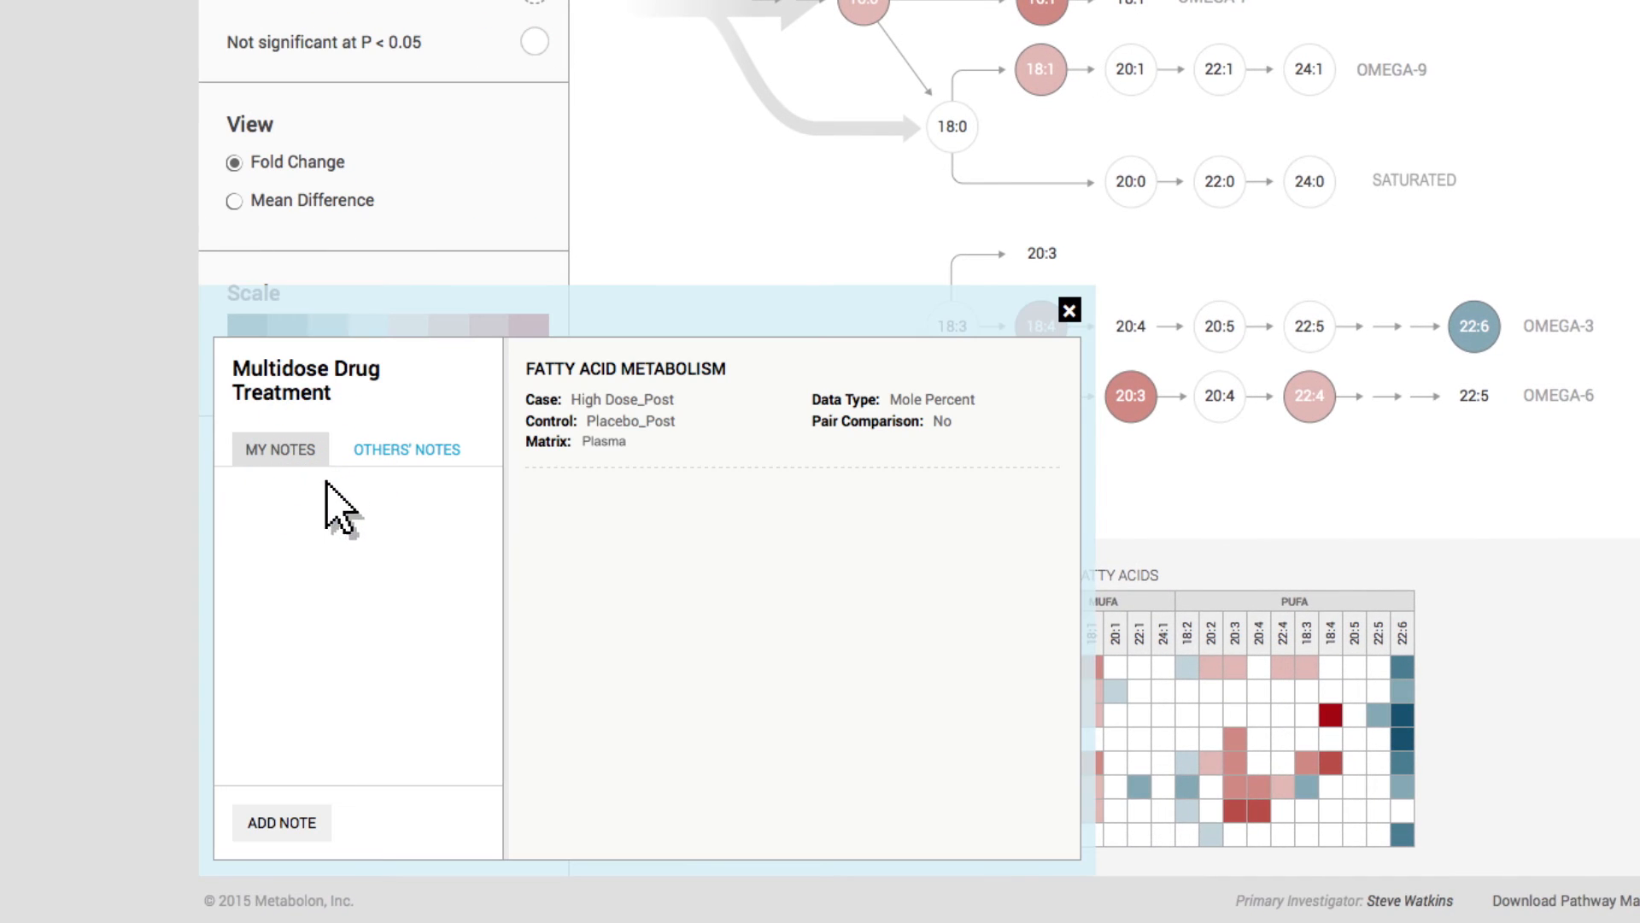
pyautogui.write('Increased concentration of 16:0 following drug treatment')
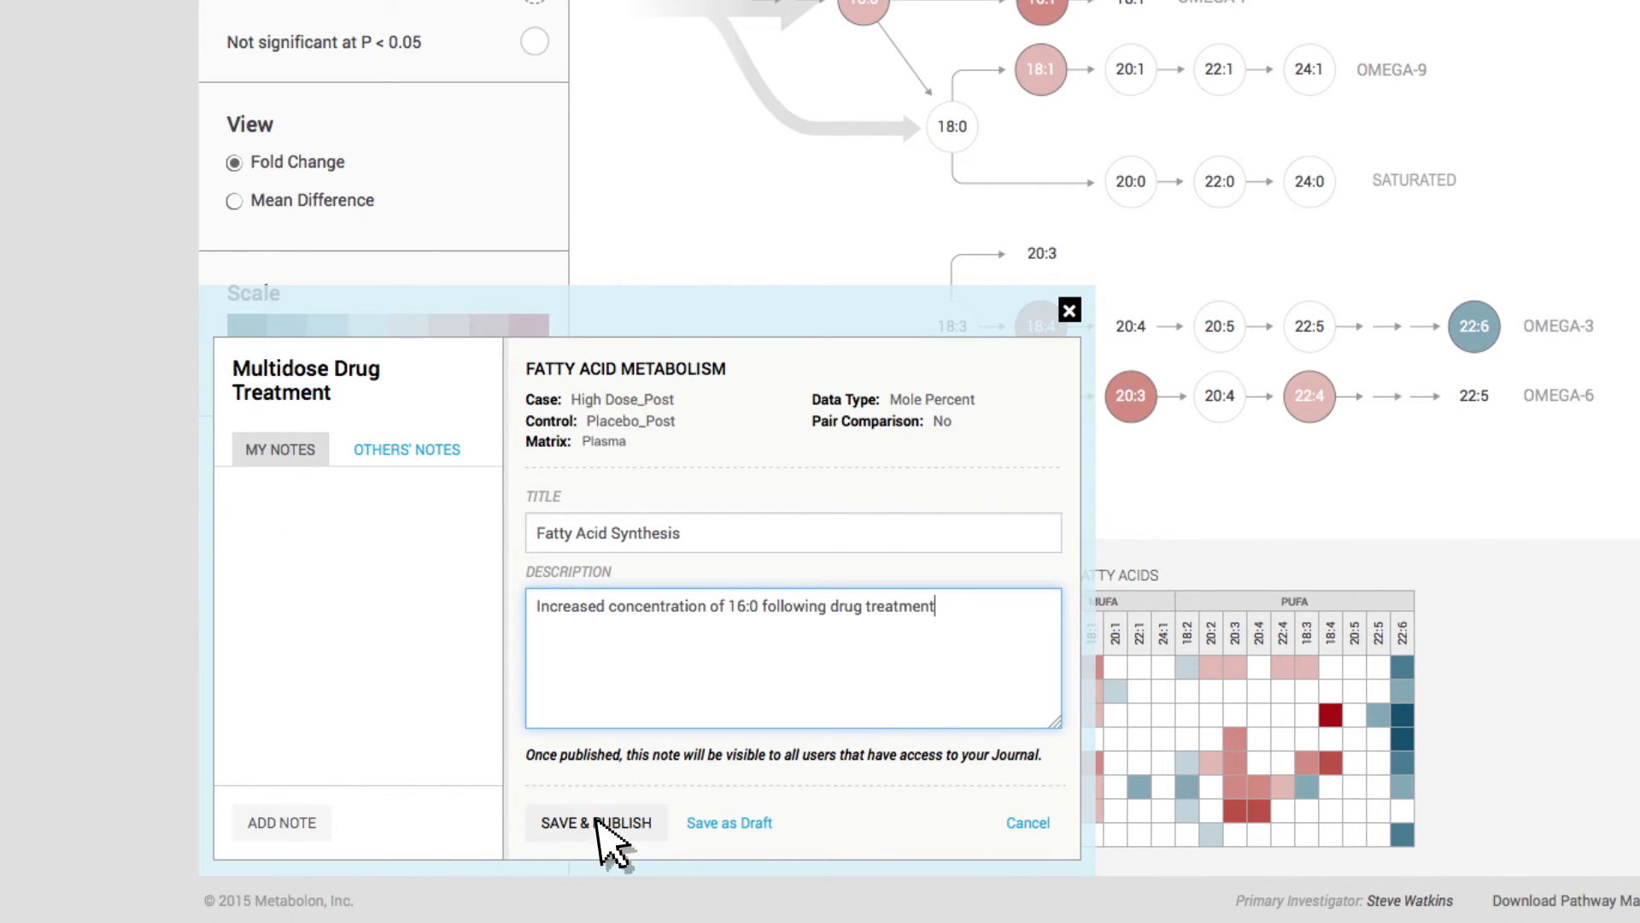
pyautogui.click(594, 822)
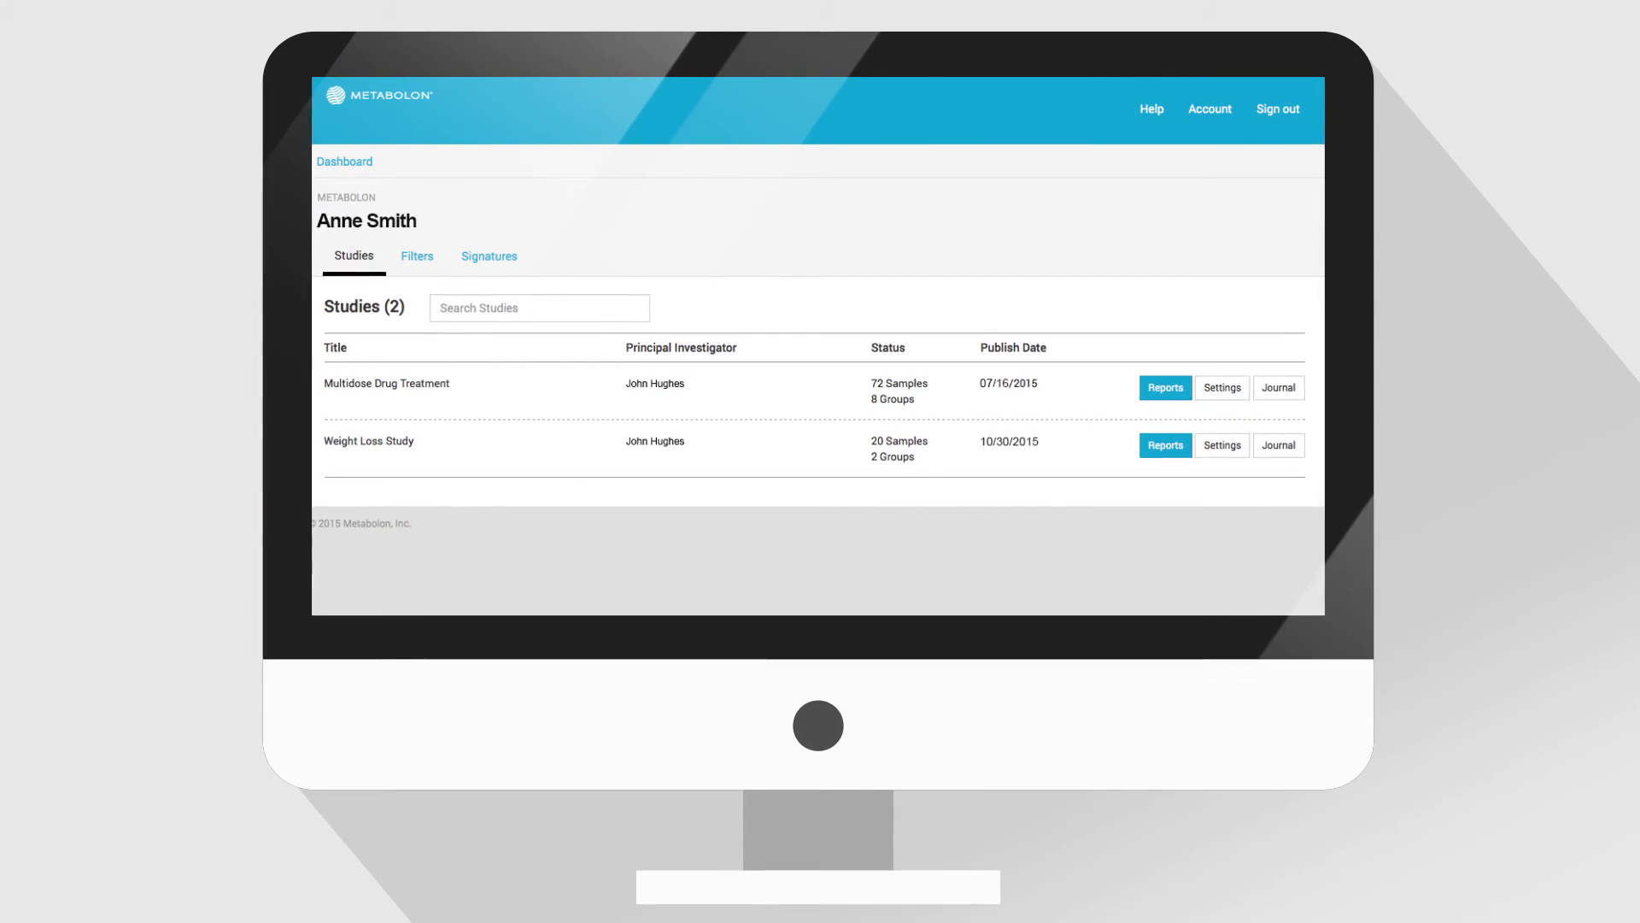
# Reopen the Fatty Acid Metabolism map for High Dose_Post versus Placebo_Post from the dashboard
pyautogui.click(1164, 387)
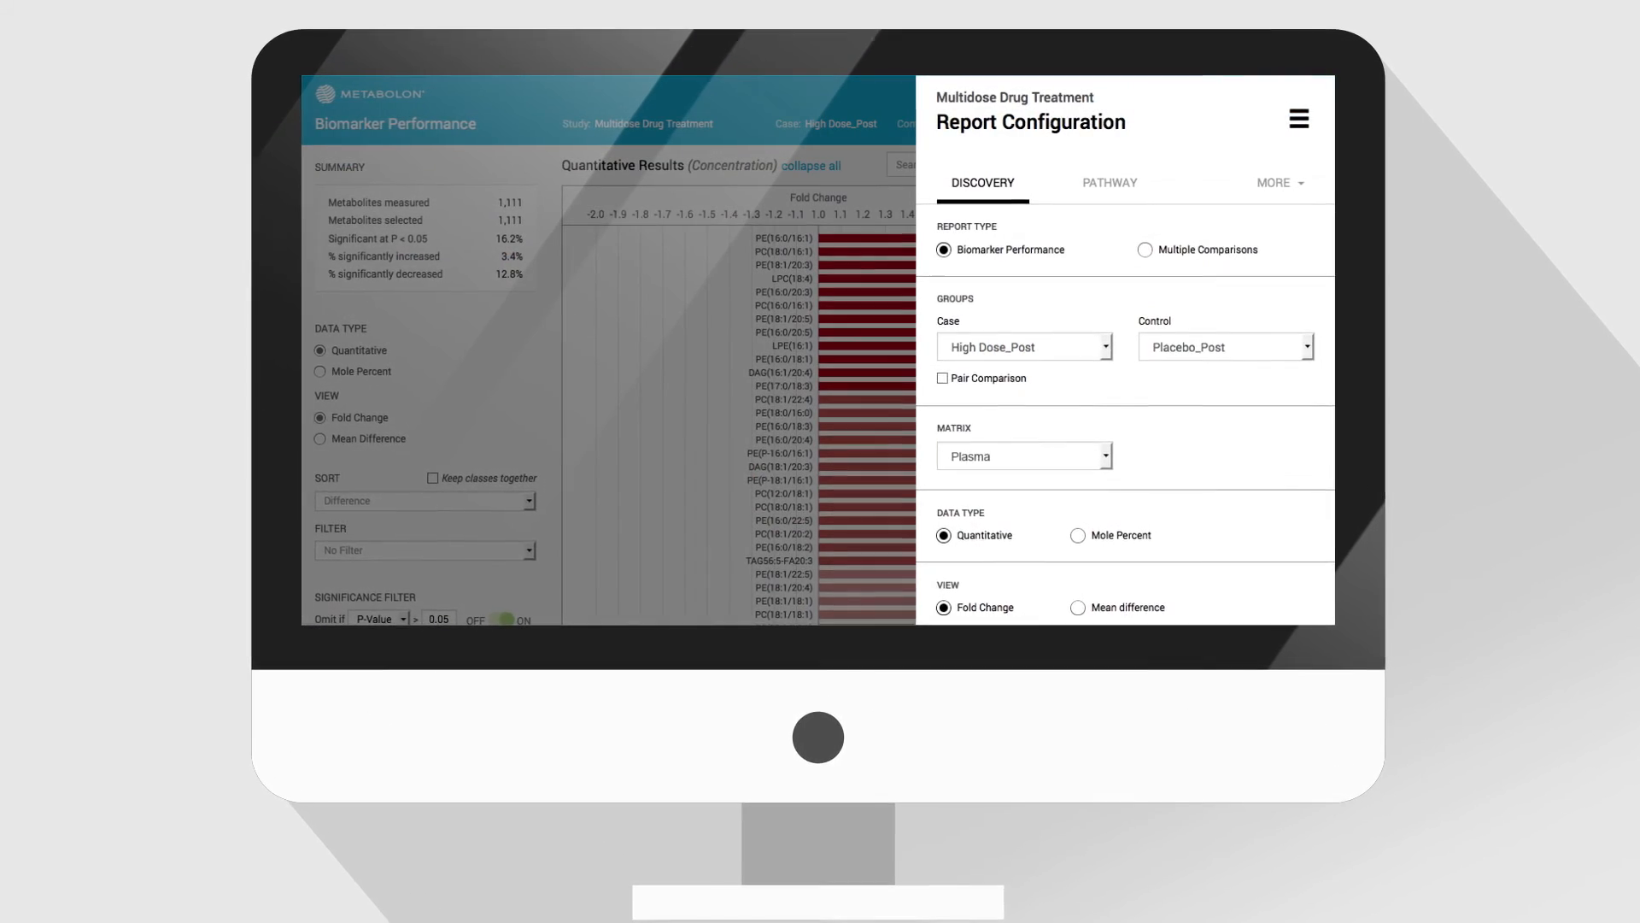
pyautogui.click(1108, 182)
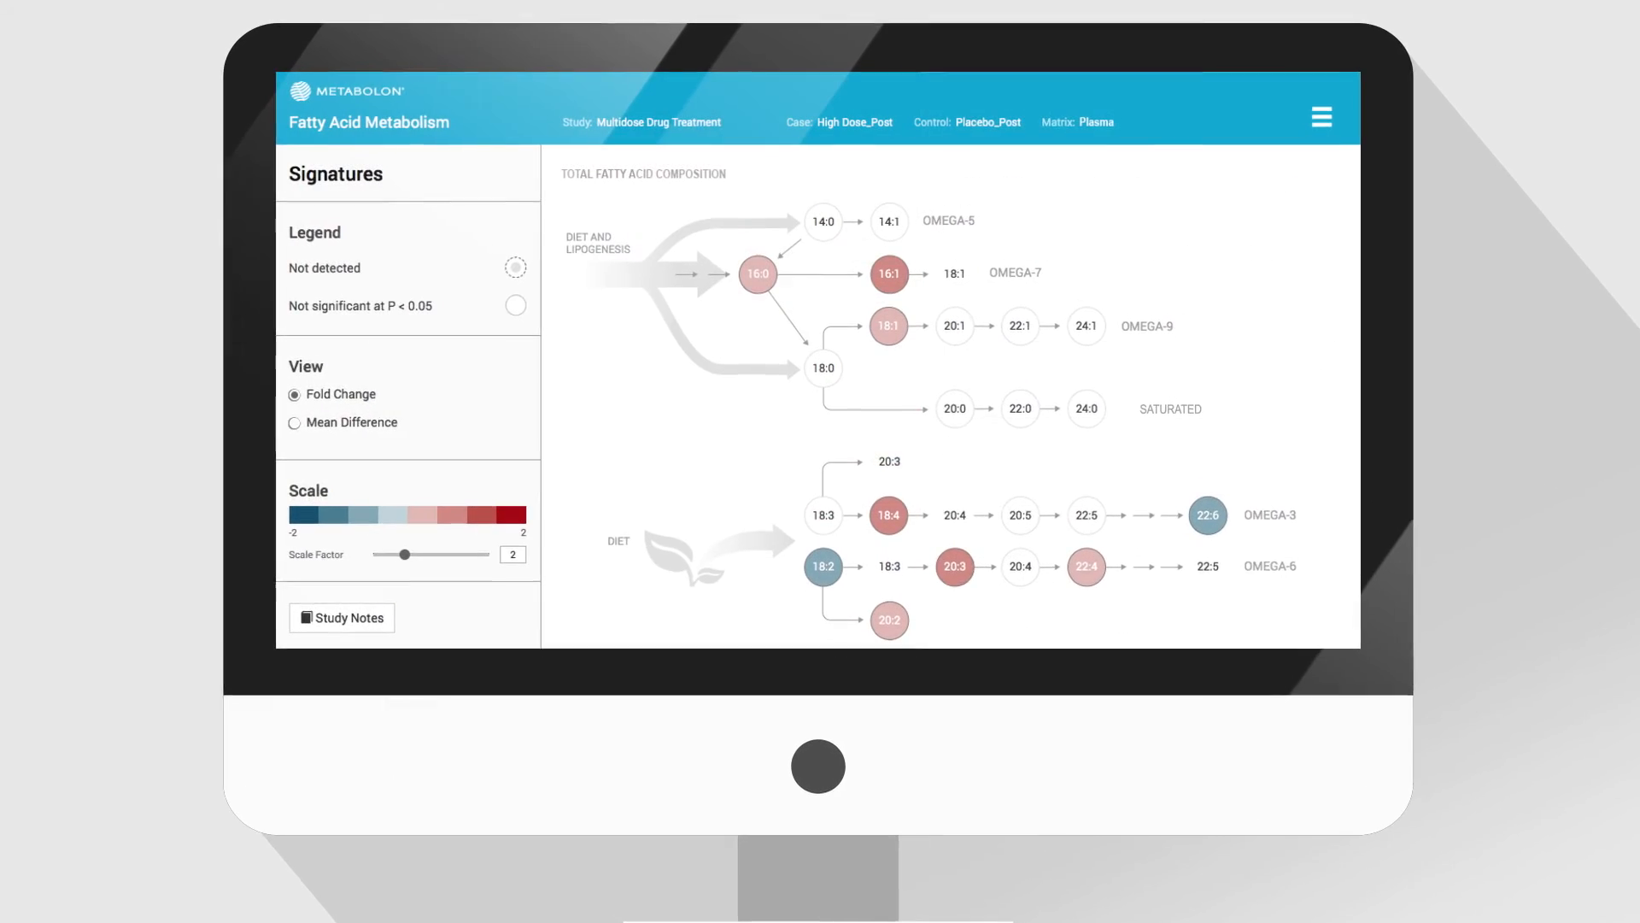